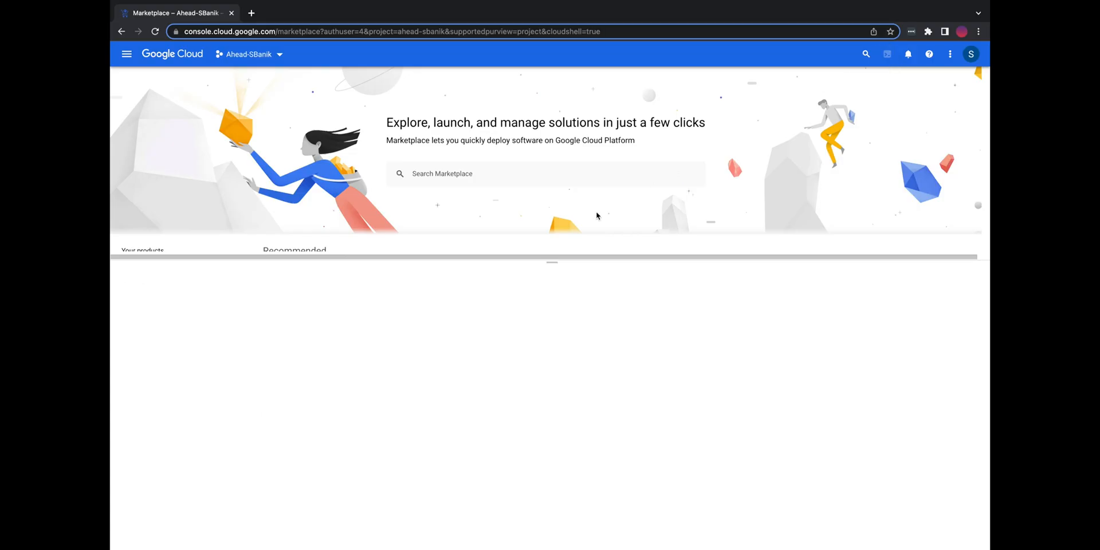
# Step: Start a Cloud Shell session and switch it over to the code editor
pyautogui.click(886, 54)
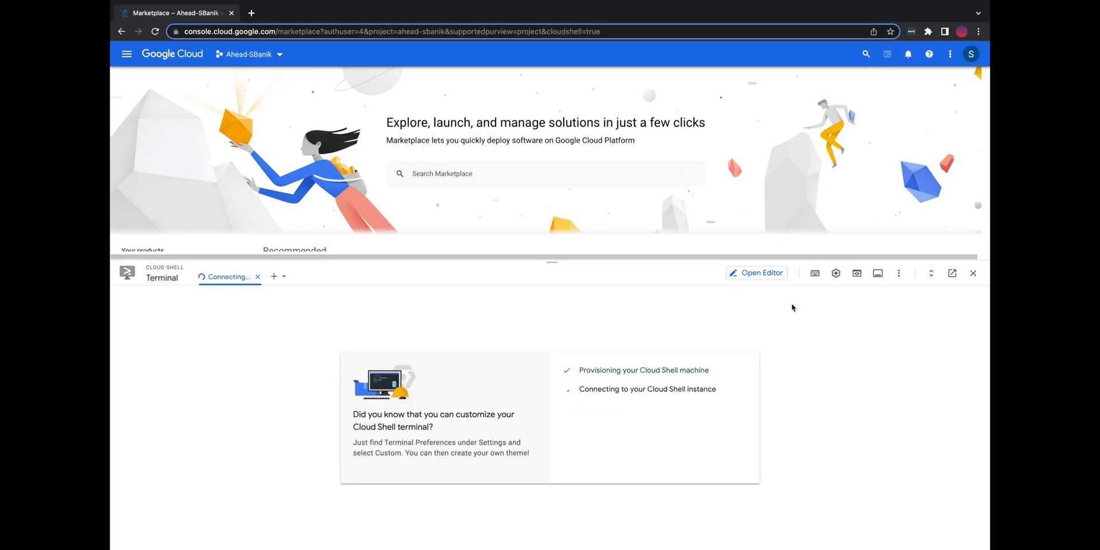
pyautogui.click(756, 273)
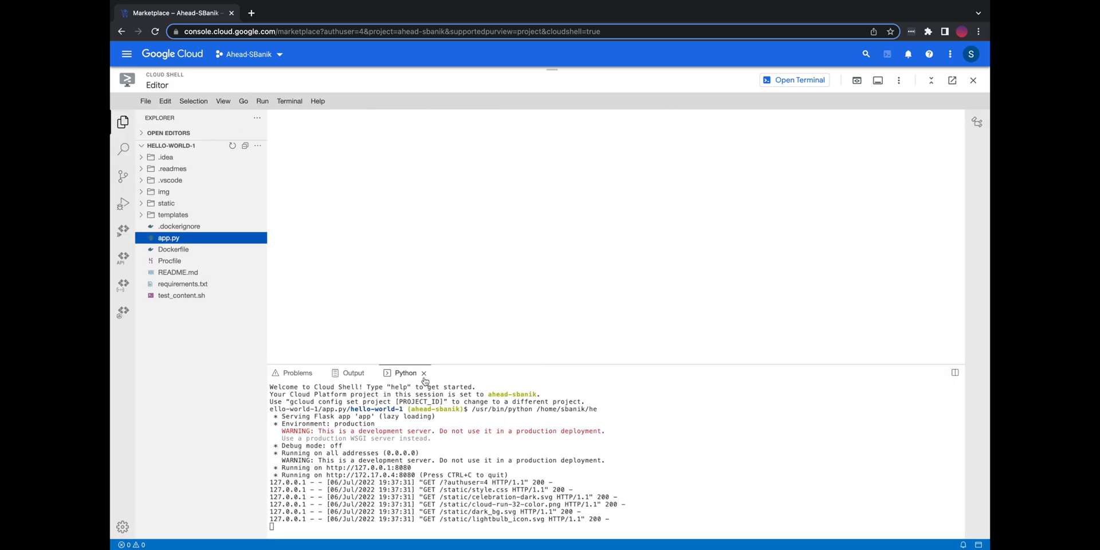
# Step: Close the old Python terminal, then bring up README.md and app.py in the editor
pyautogui.click(424, 372)
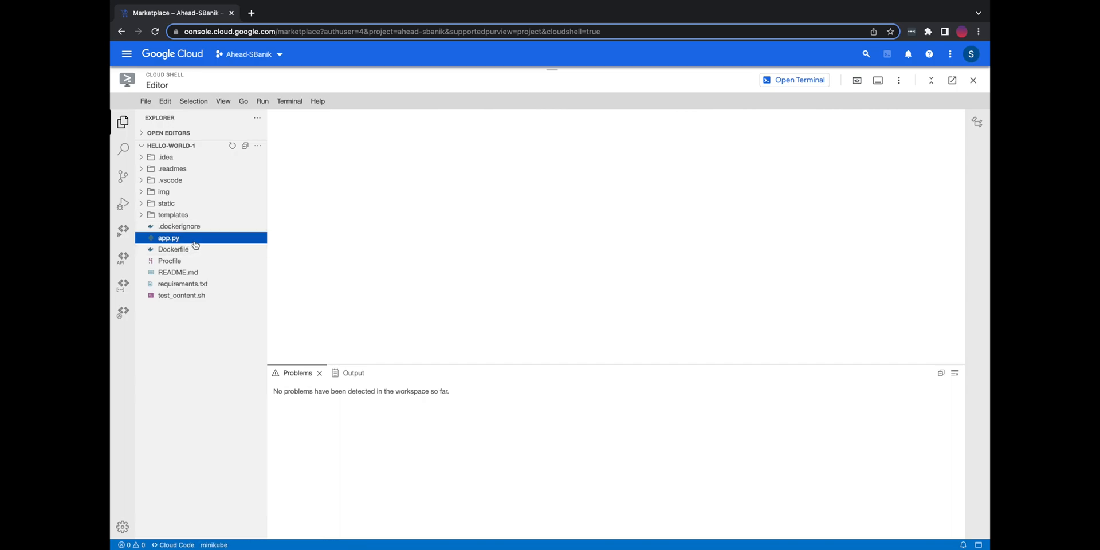
pyautogui.click(178, 272)
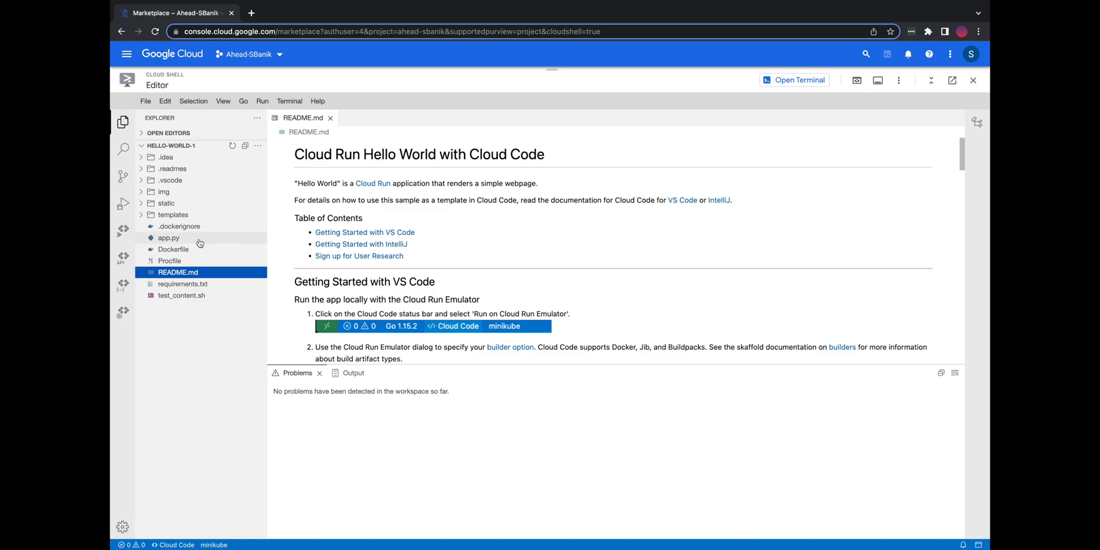
pyautogui.click(169, 238)
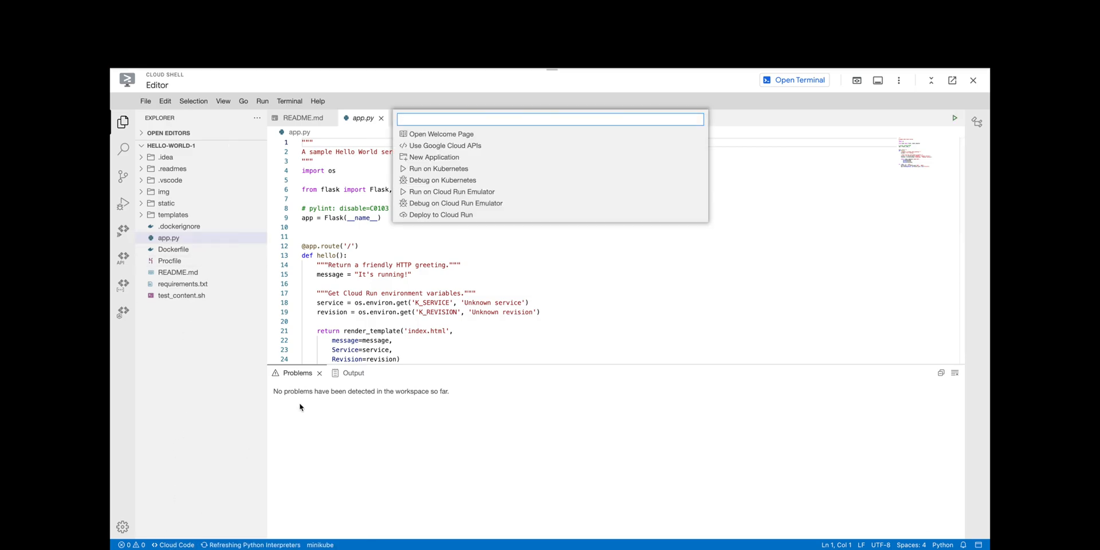
pyautogui.moveTo(479, 195)
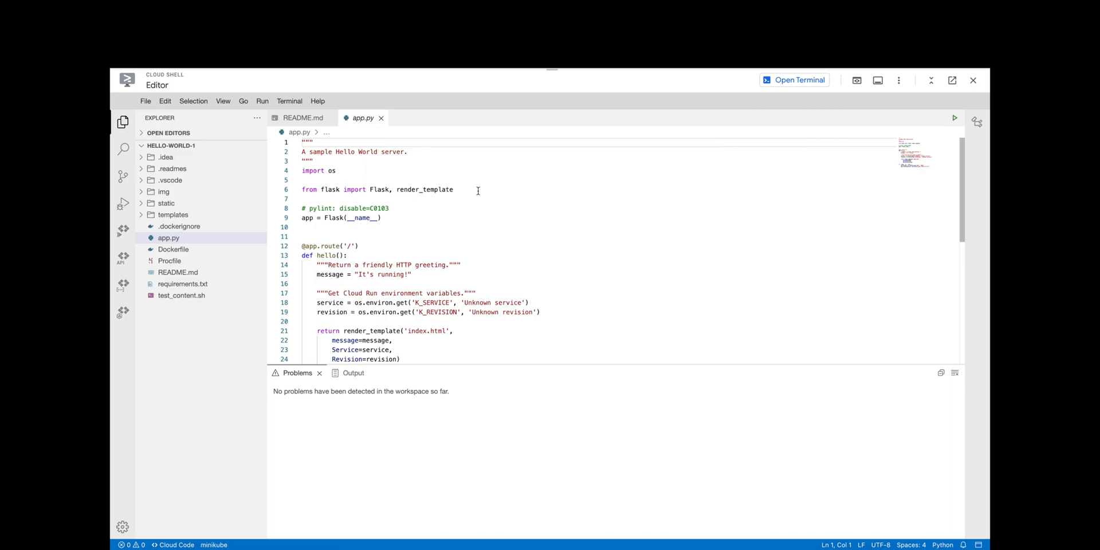
# Step: Launch app.py on the local Cloud Run emulator via the Cloud Code menu
pyautogui.click(953, 118)
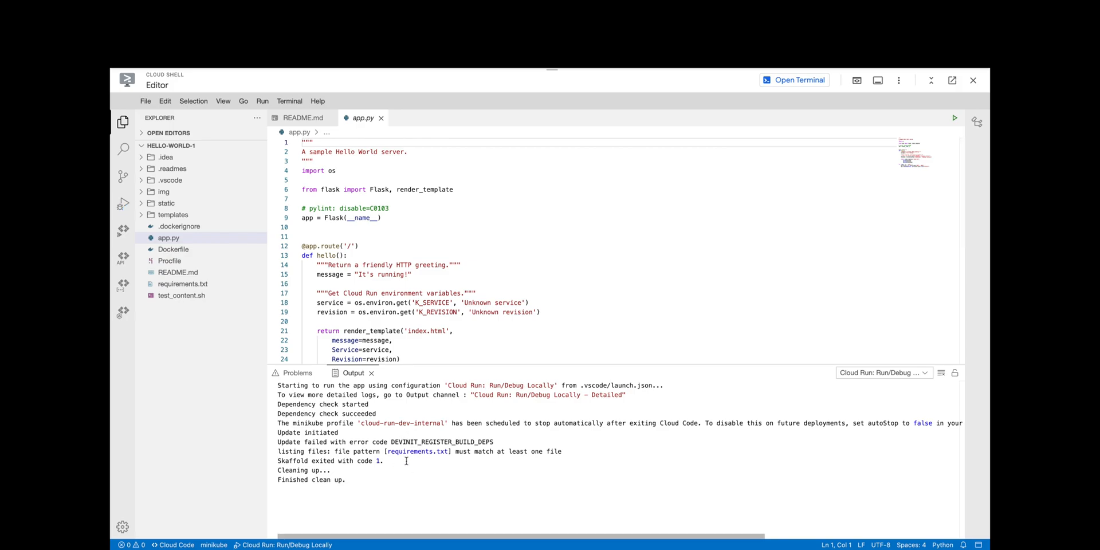
pyautogui.moveTo(183, 283)
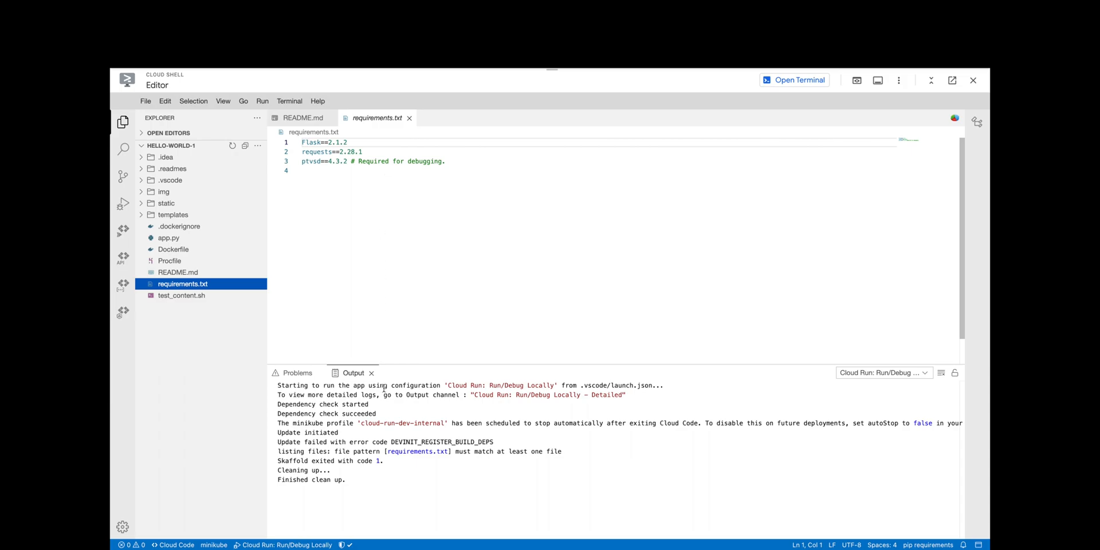
pyautogui.moveTo(168, 238)
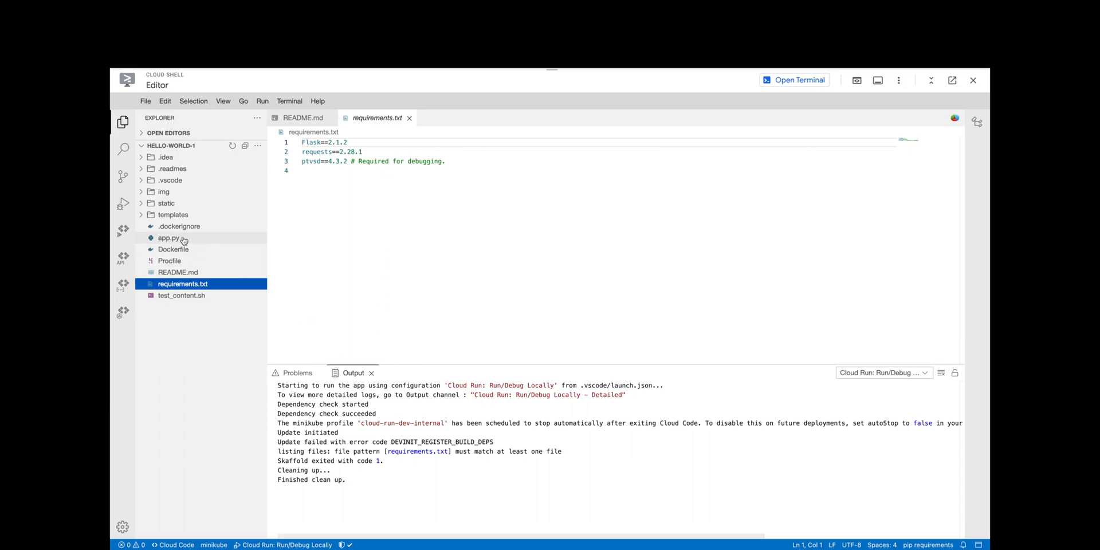
# Step: Return to app.py so it can be run directly as a Flask development server
pyautogui.click(168, 238)
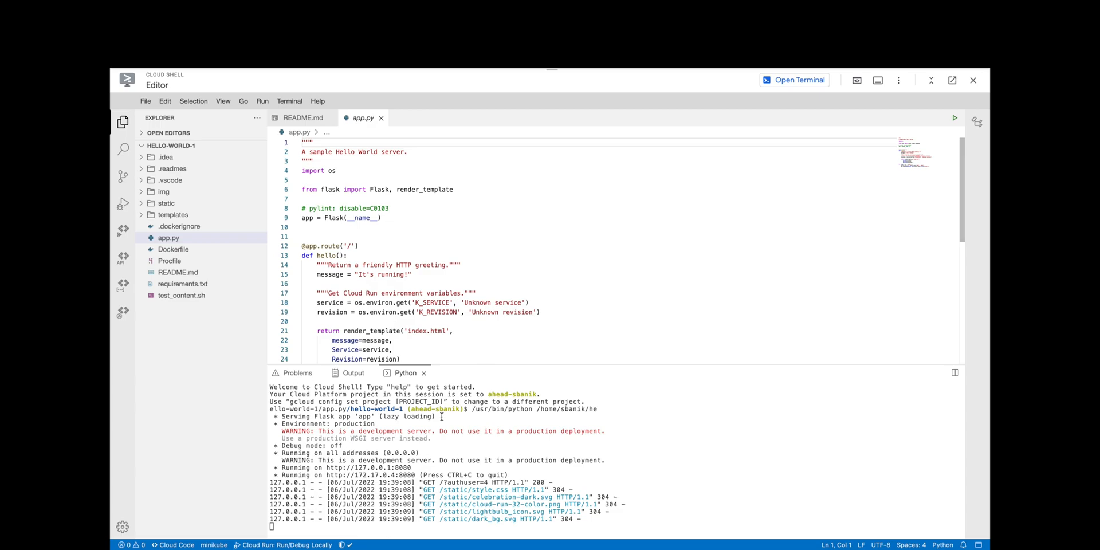
# Step: Insert 'really' into line 15's greeting so it reads "It's really running!" and rerun
pyautogui.click(123, 204)
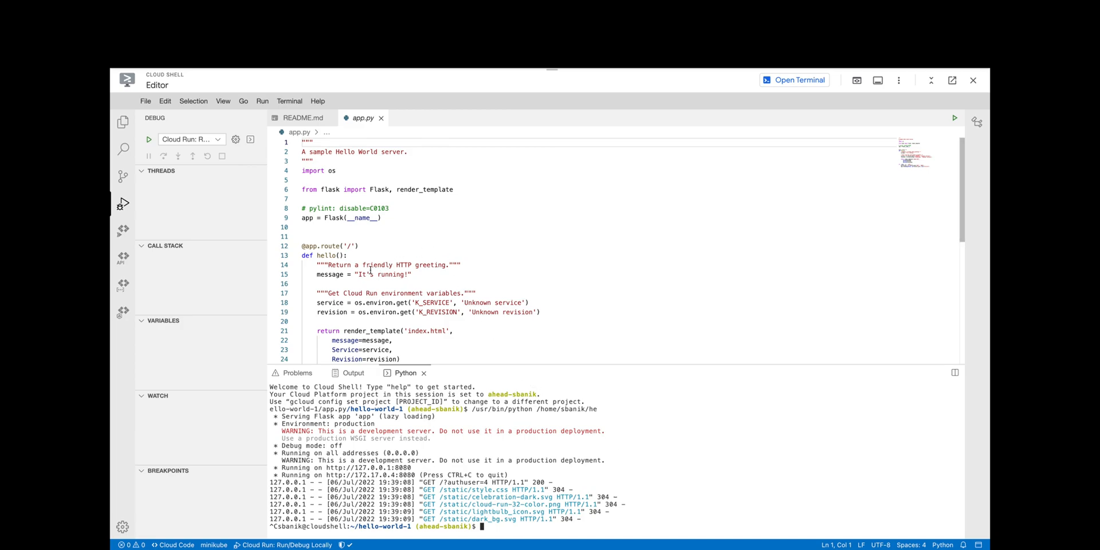
pyautogui.write('really')
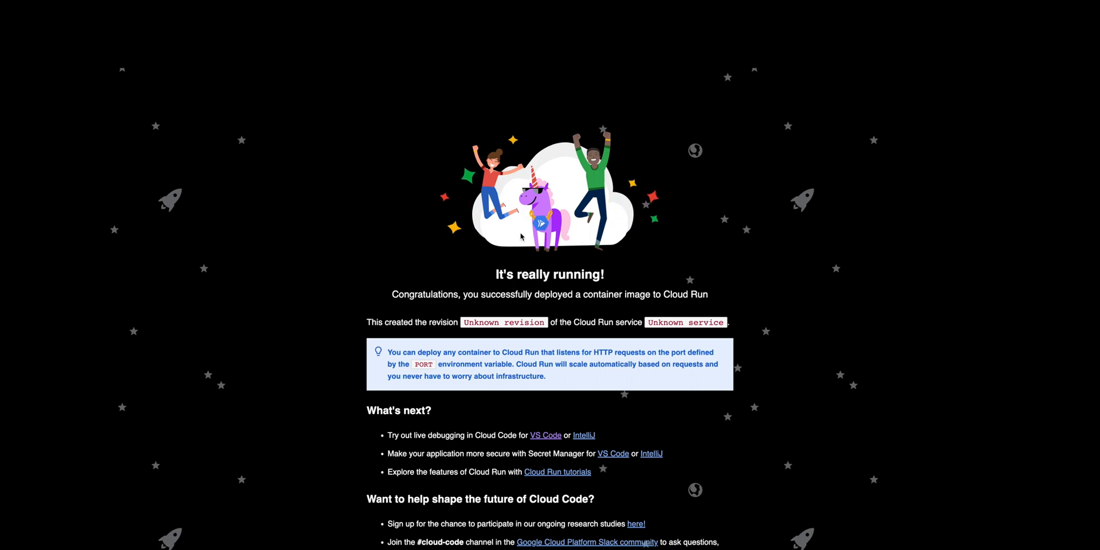
pyautogui.doubleClick(535, 274)
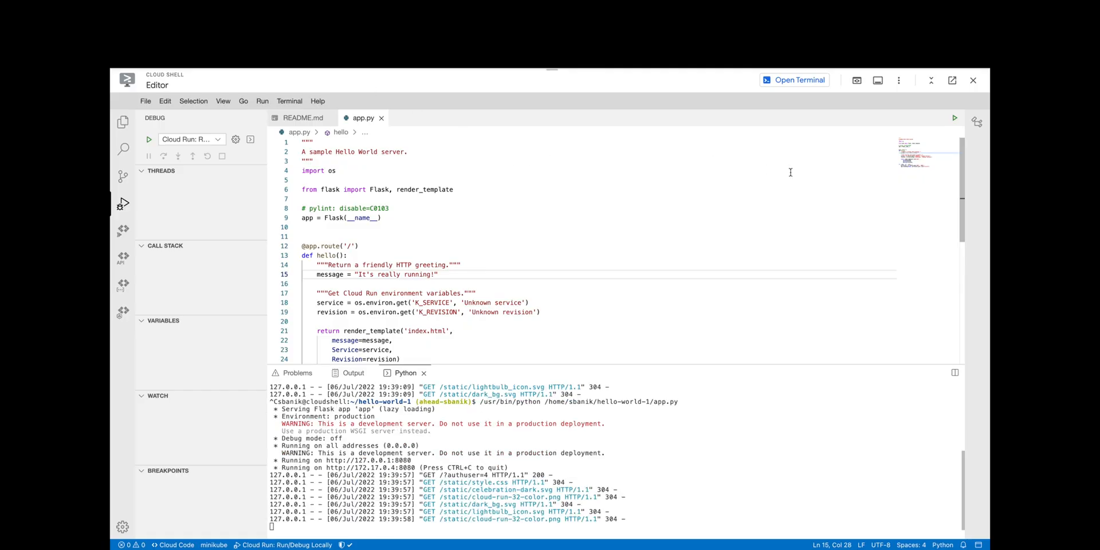
pyautogui.moveTo(752, 166)
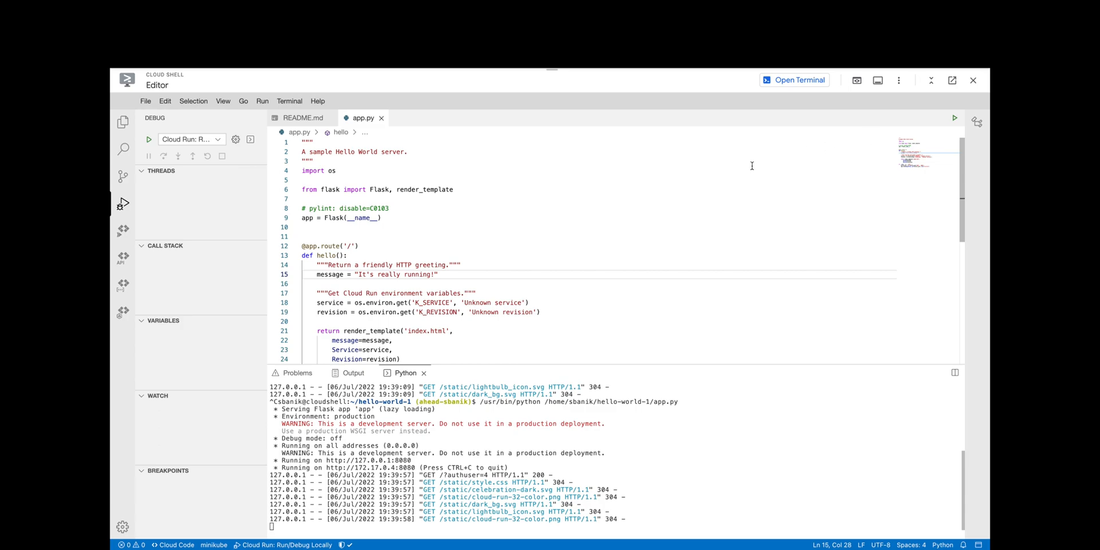
pyautogui.moveTo(677, 456)
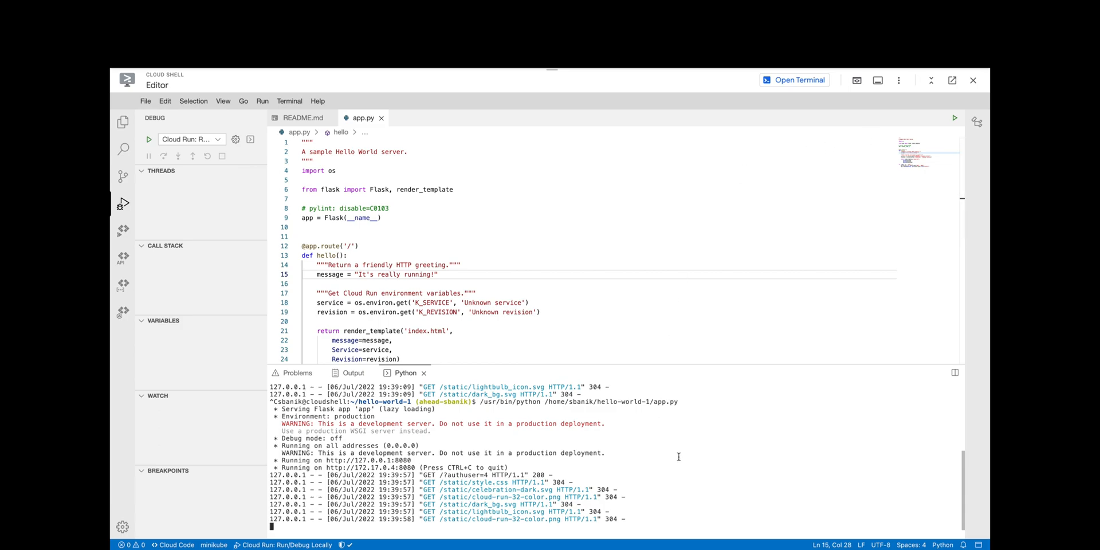